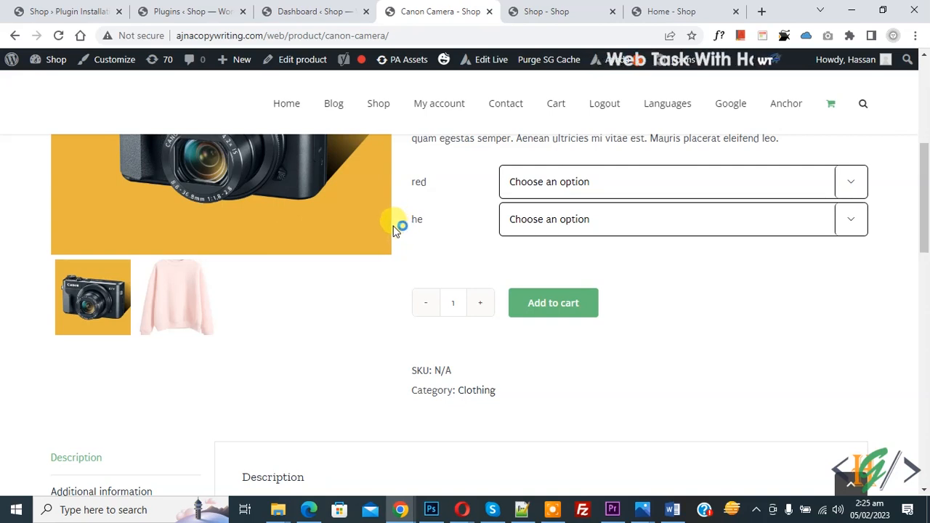
{"action": "mouse_move", "coordinate": [395, 226]}
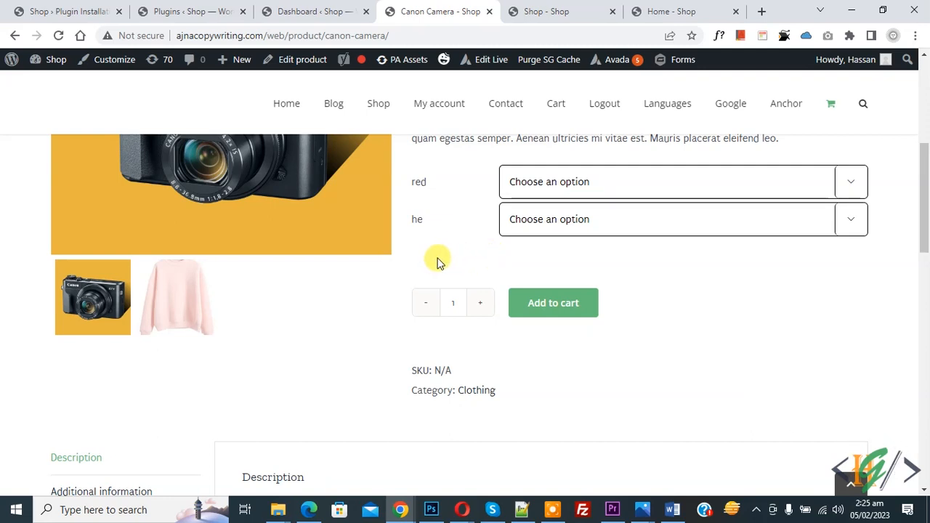
{"action": "mouse_move", "coordinate": [436, 272]}
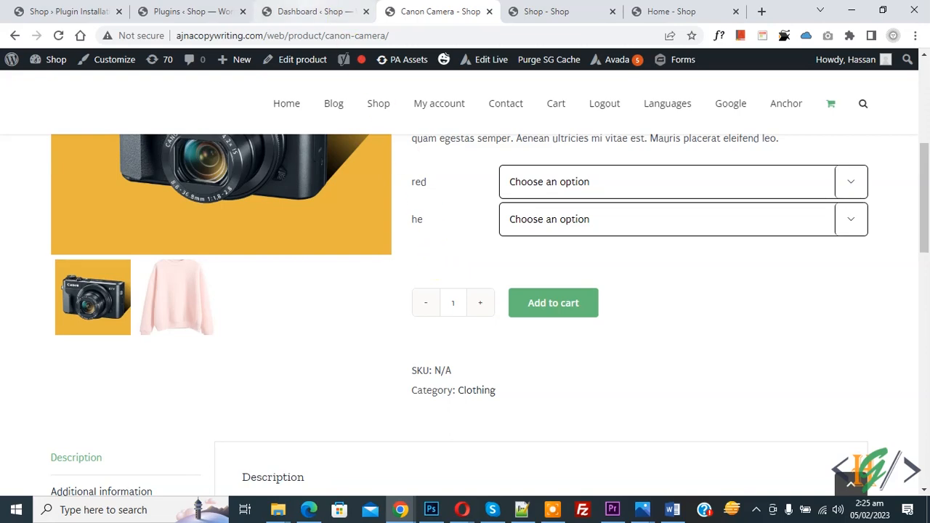
Step: Show the WordPress admin dashboard with the sidebar scrolled to Add Custom CSS
{"action": "left_click", "coordinate": [312, 11]}
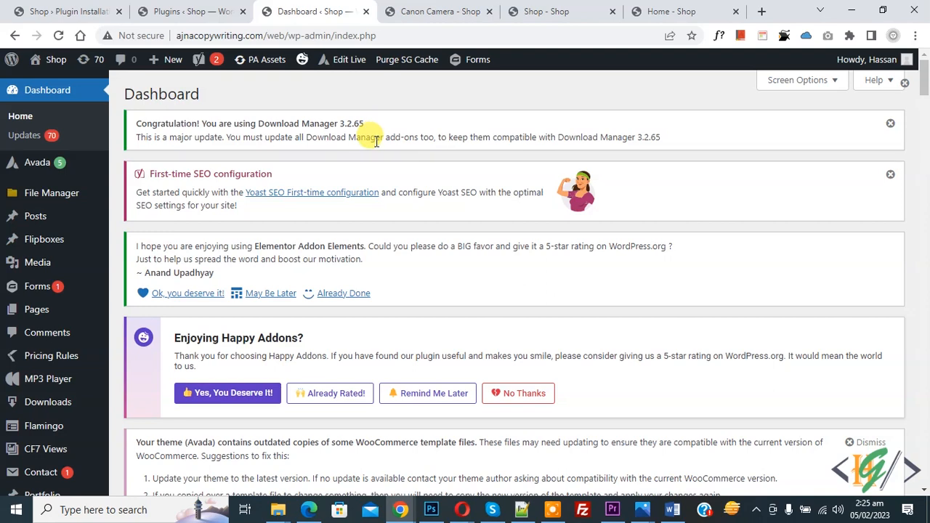
{"action": "mouse_move", "coordinate": [376, 144]}
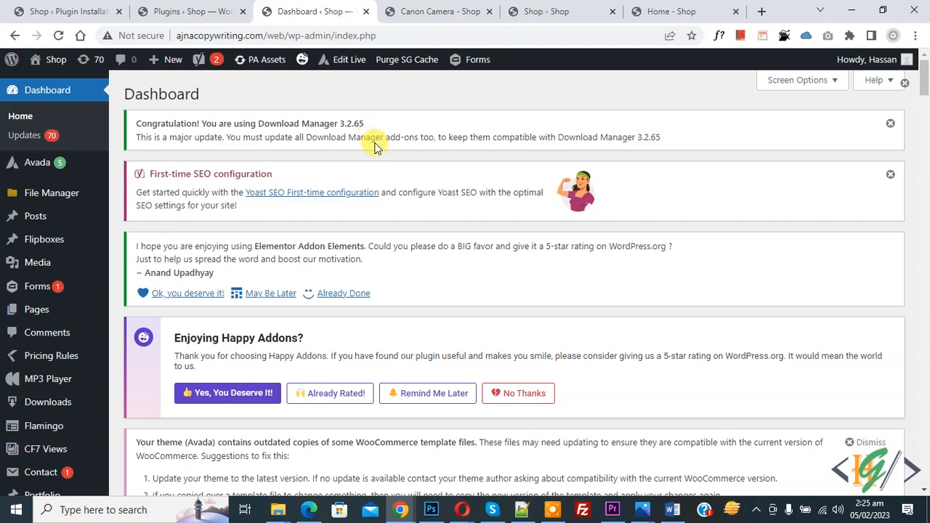
{"action": "scroll", "scroll_direction": "down", "scroll_amount": 3}
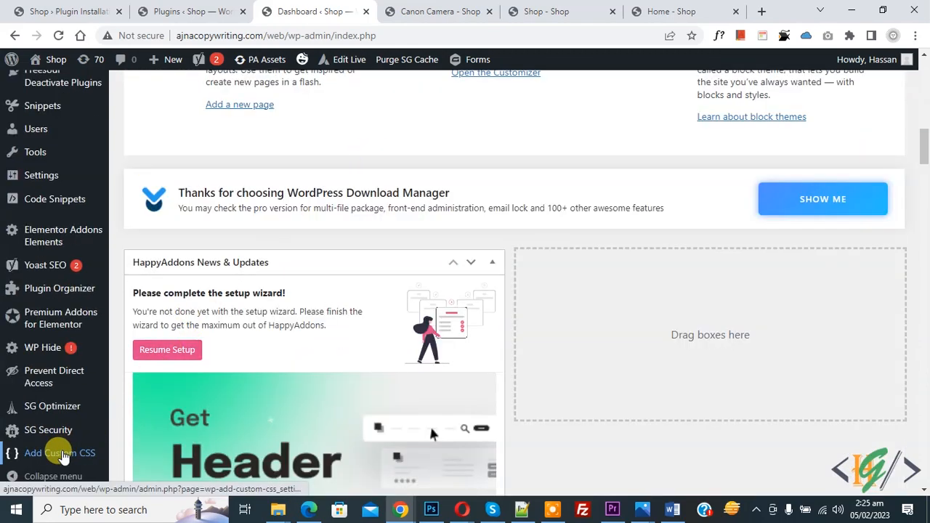
Step: Add the button.single_add_to_cart_button:before rule in Add Custom CSS and save it
{"action": "left_click", "coordinate": [60, 453]}
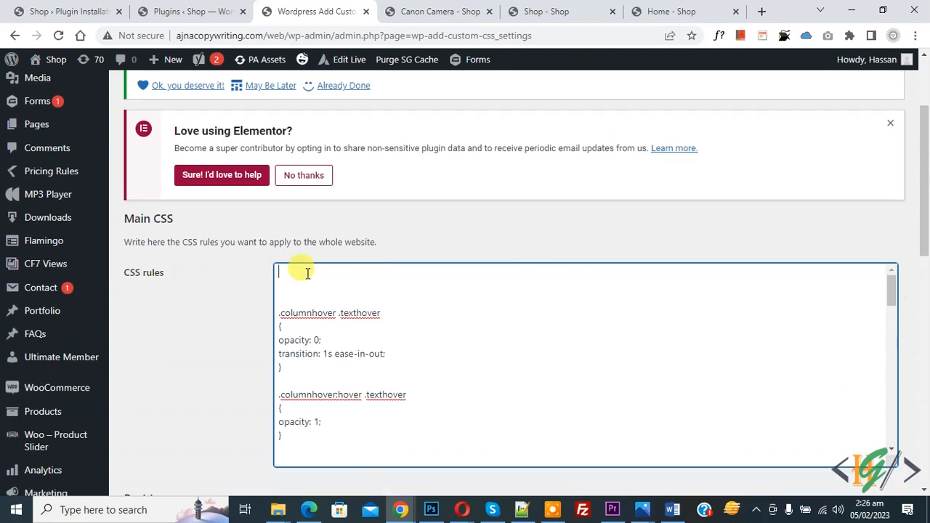
{"action": "type", "text": "button.single_add_to_cart_button:before {"}
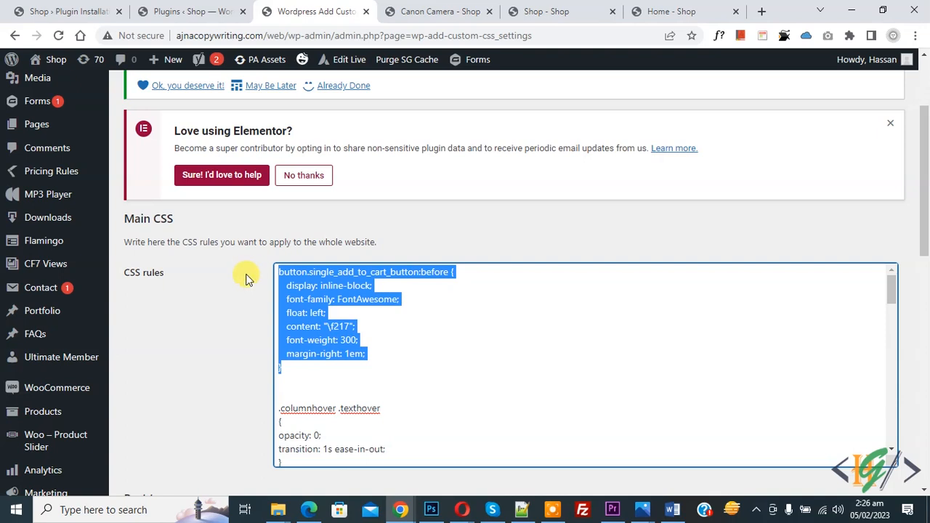
{"action": "left_click", "coordinate": [319, 325]}
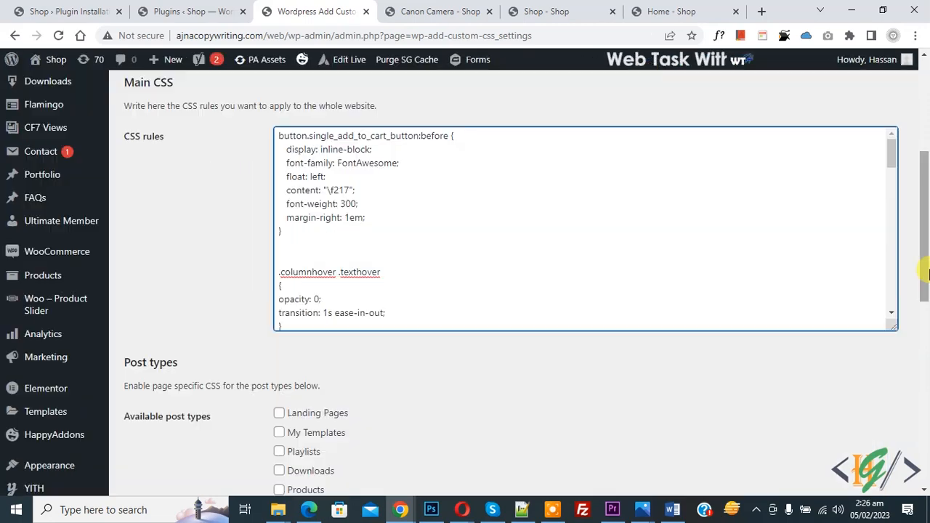
{"action": "scroll", "scroll_direction": "down", "scroll_amount": 3}
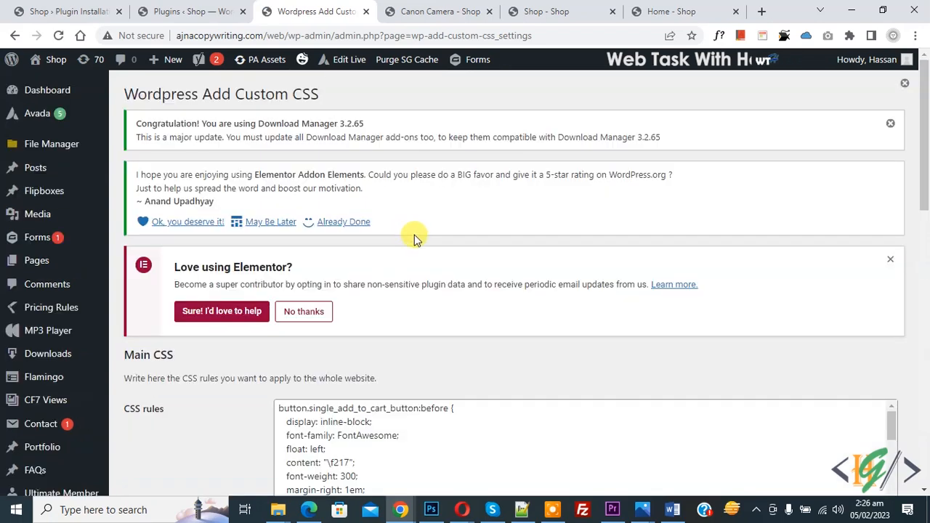
{"action": "left_click", "coordinate": [436, 12]}
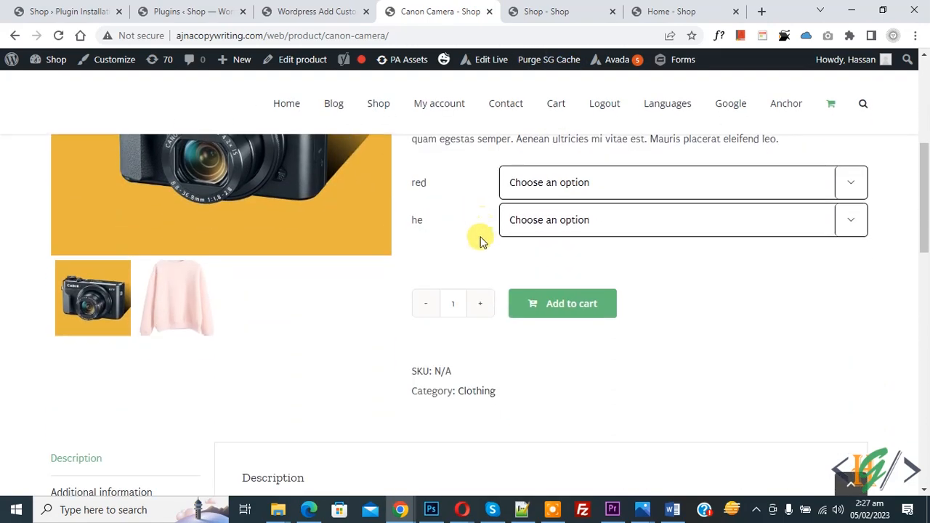
{"action": "mouse_move", "coordinate": [545, 311]}
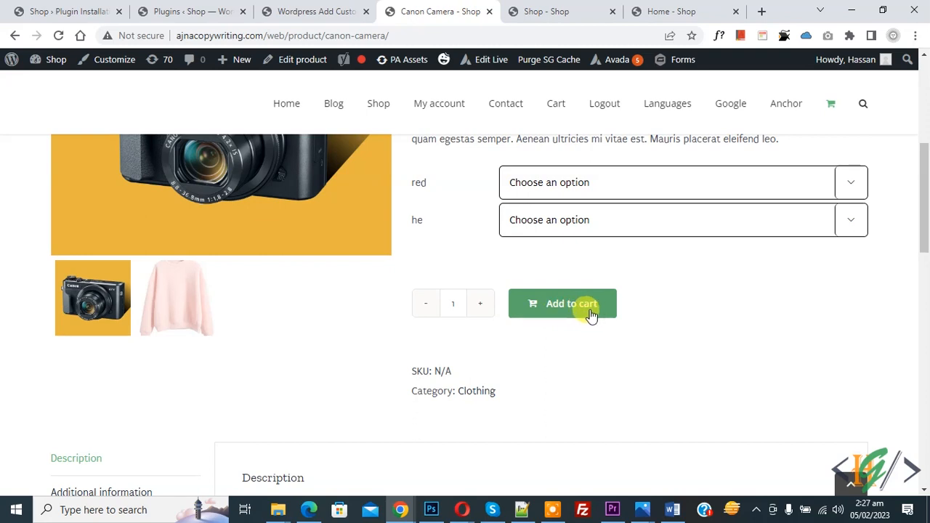
{"action": "mouse_move", "coordinate": [570, 332]}
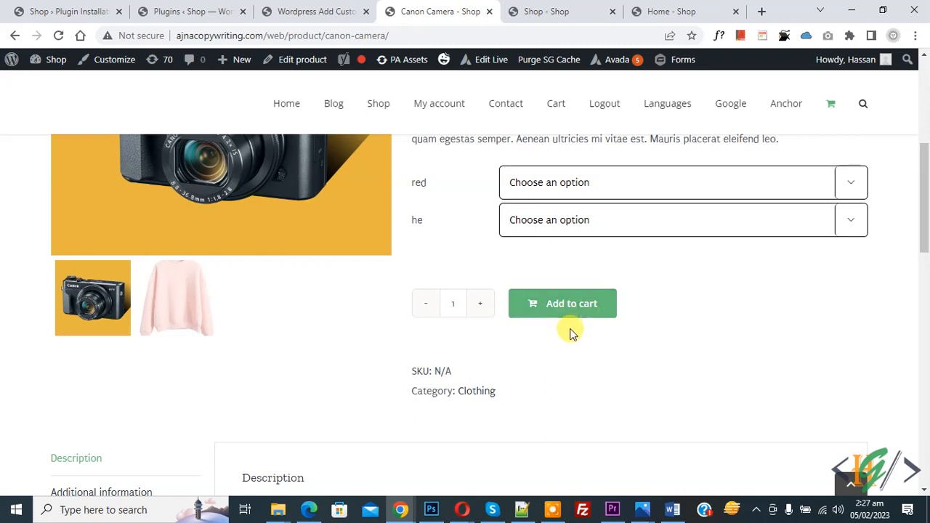
Step: Add the Canon Camera to the cart with its cart-icon Add to cart button
{"action": "left_click", "coordinate": [562, 304]}
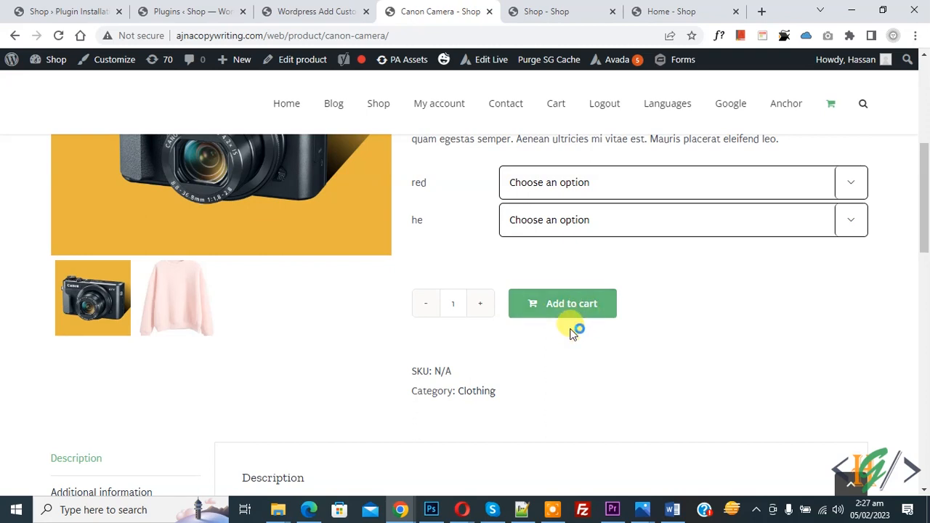